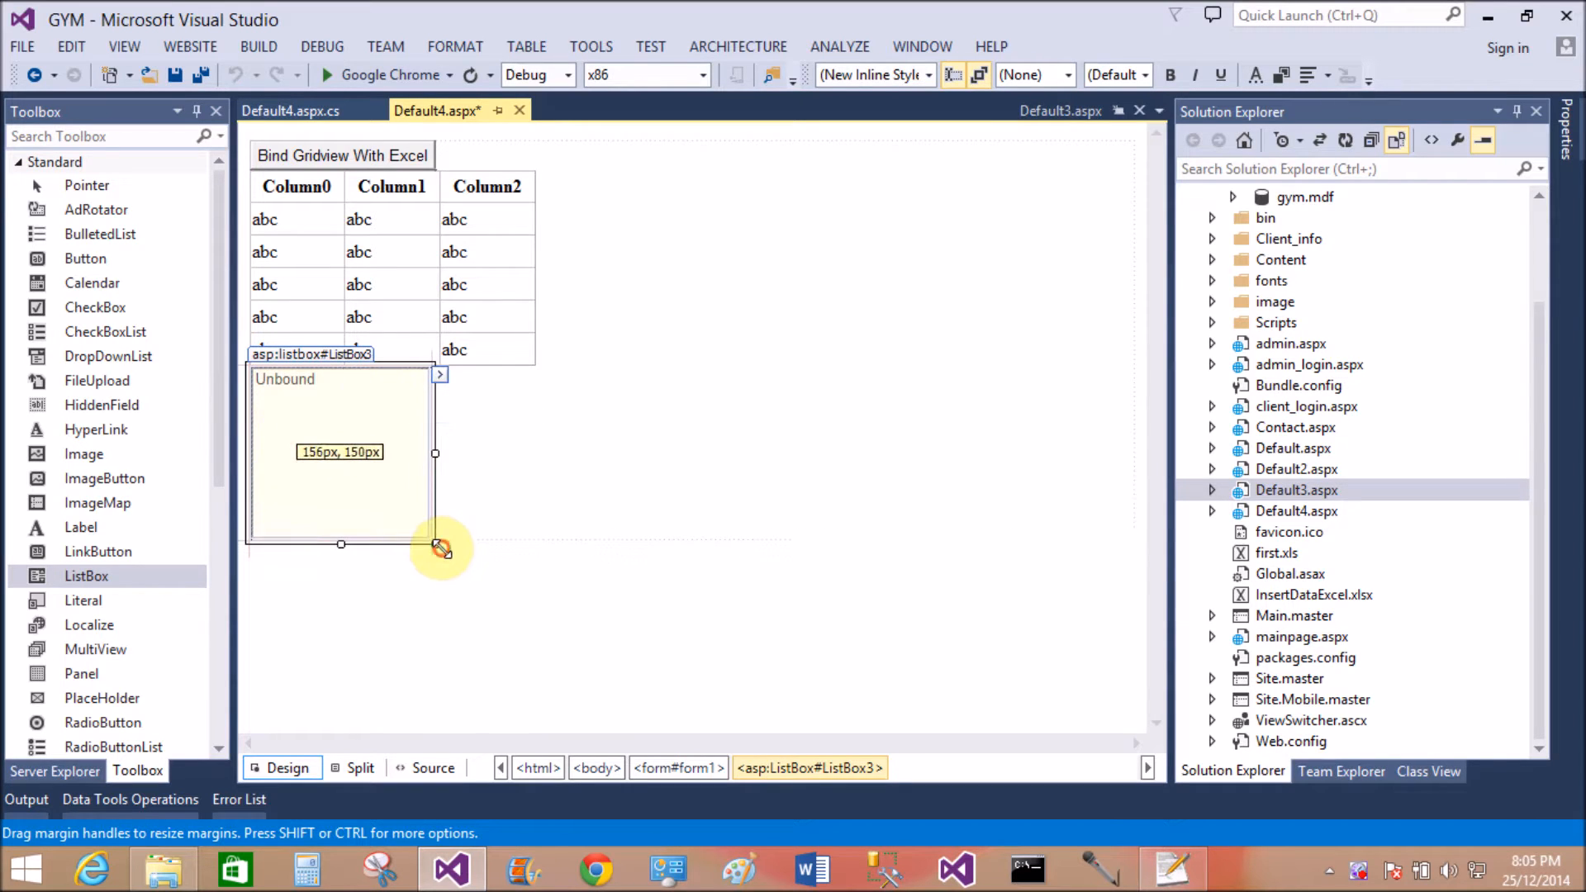
Open the ListBox Tasks smart tag and start editing the ListBox items
{"action": "left_click", "coordinate": [439, 374]}
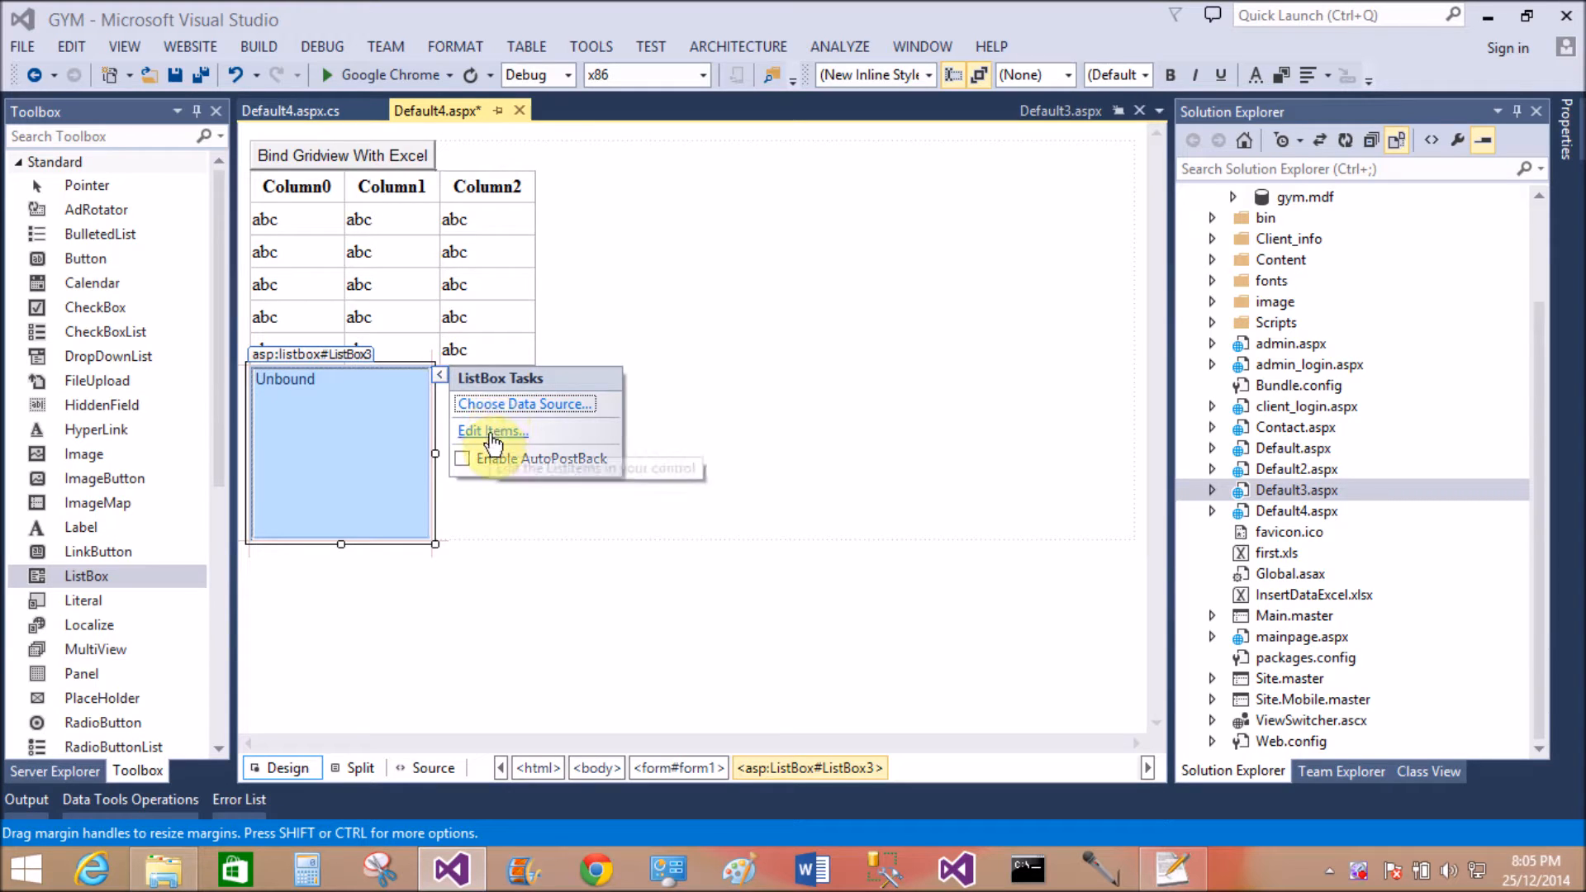
{"action": "left_click", "coordinate": [492, 432]}
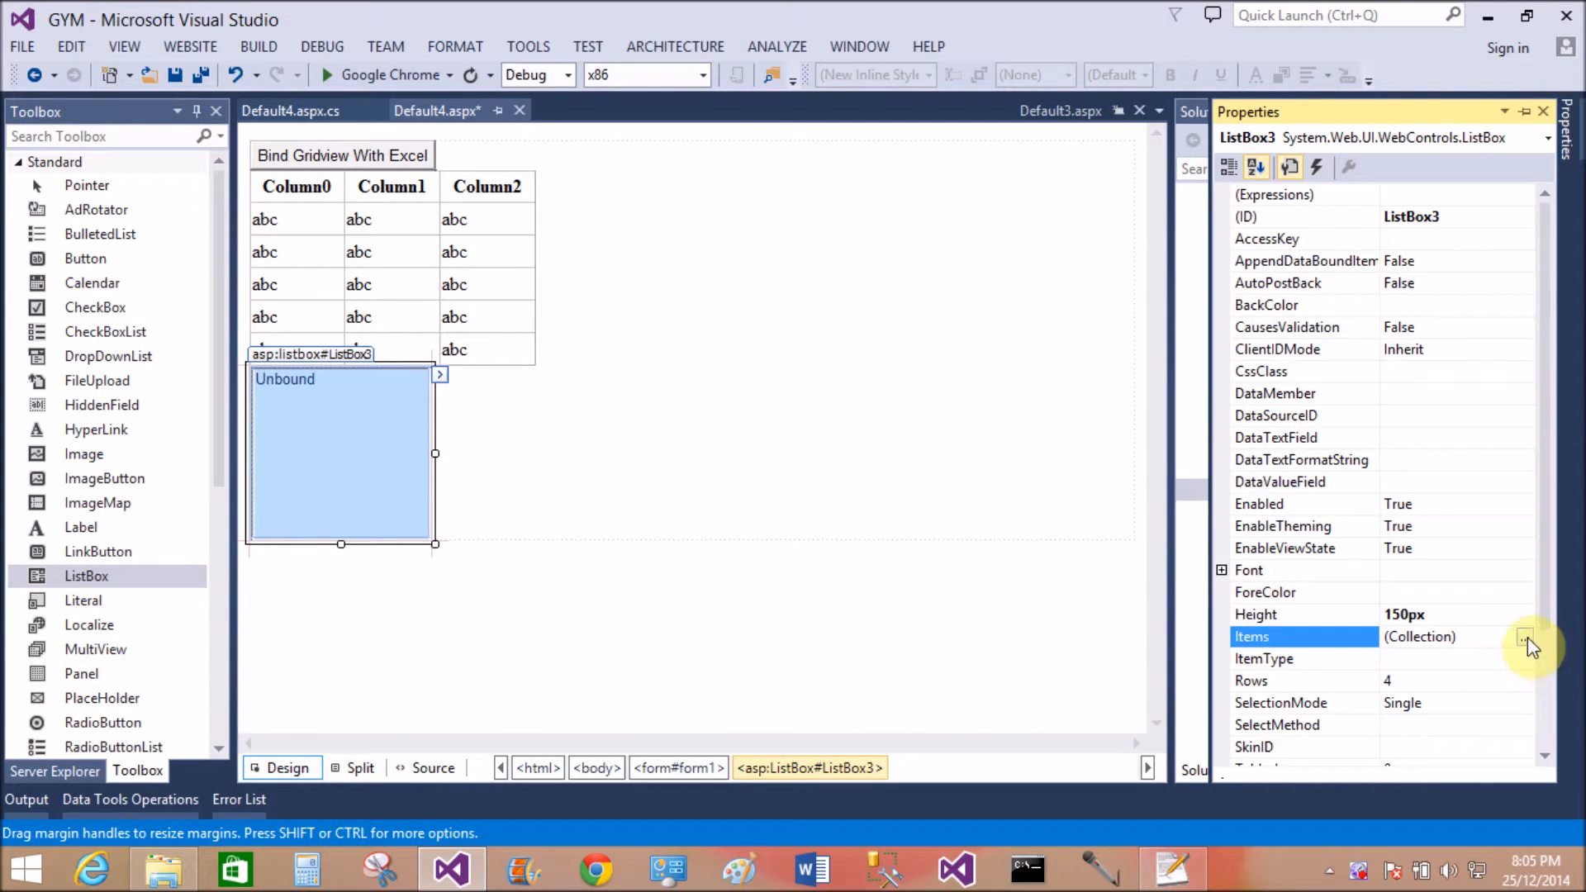
Add Apple, Mango and Grapes in the ListItem Collection Editor and confirm with OK
{"action": "left_click", "coordinate": [1531, 642]}
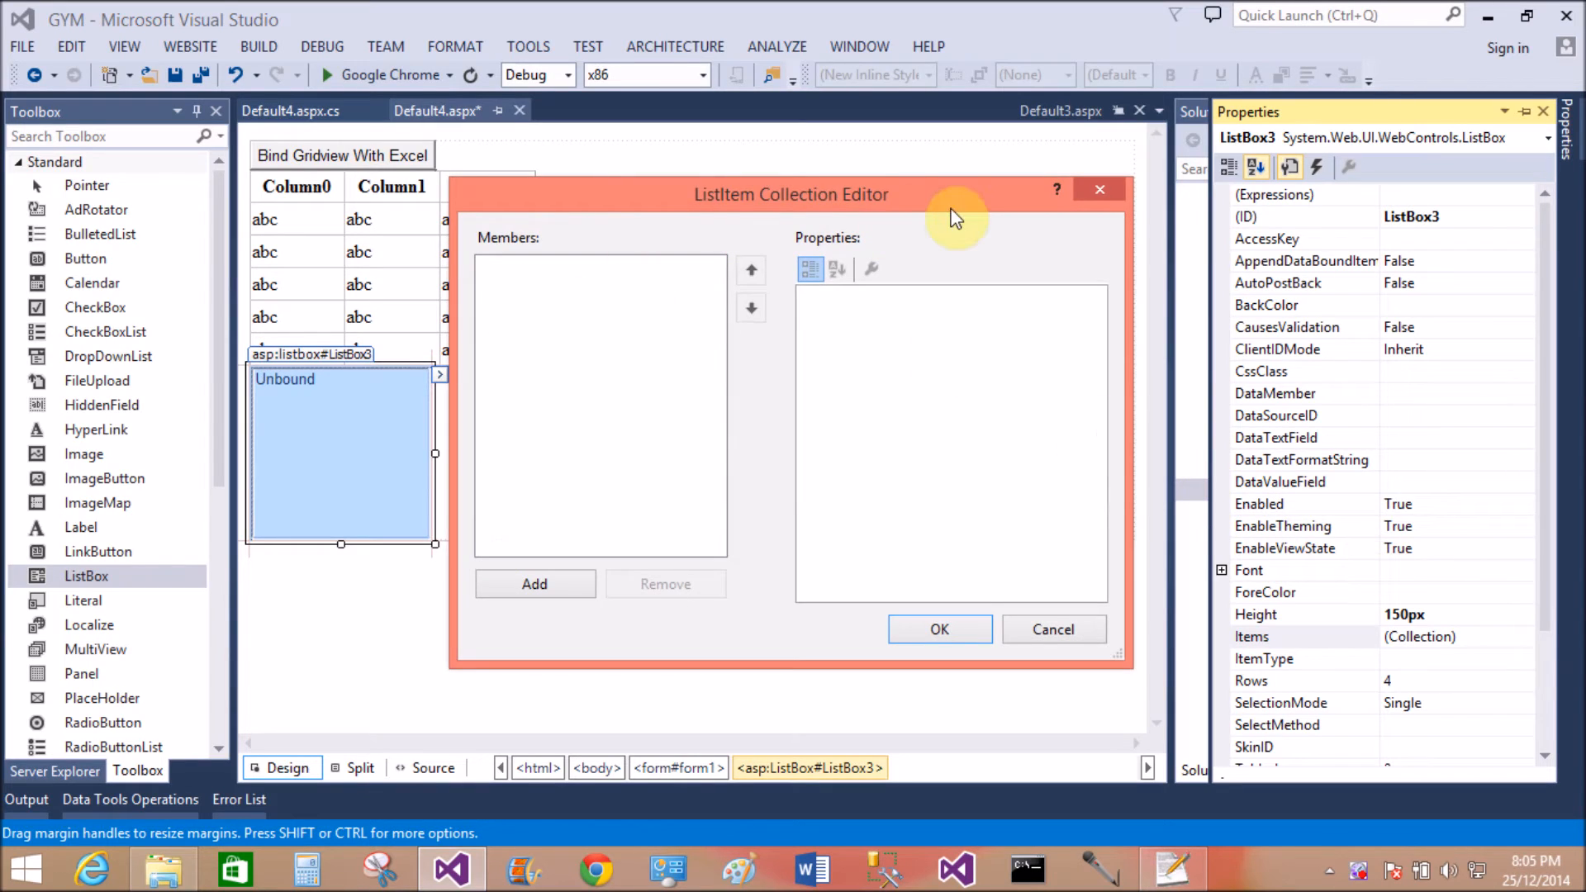
{"action": "left_click", "coordinate": [535, 584]}
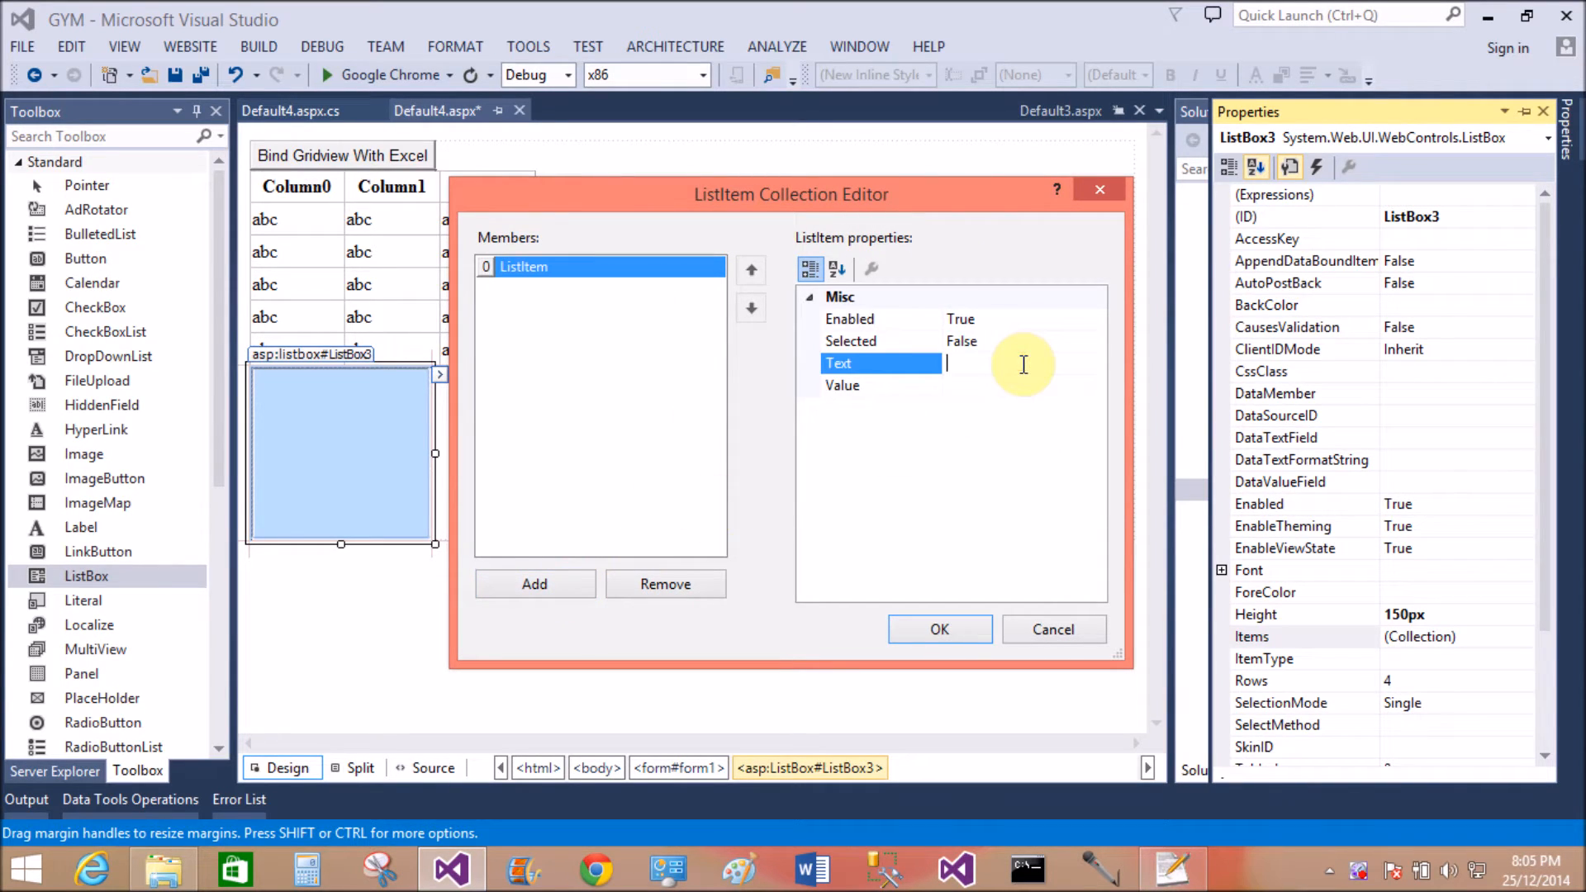
{"action": "type", "text": "Apple"}
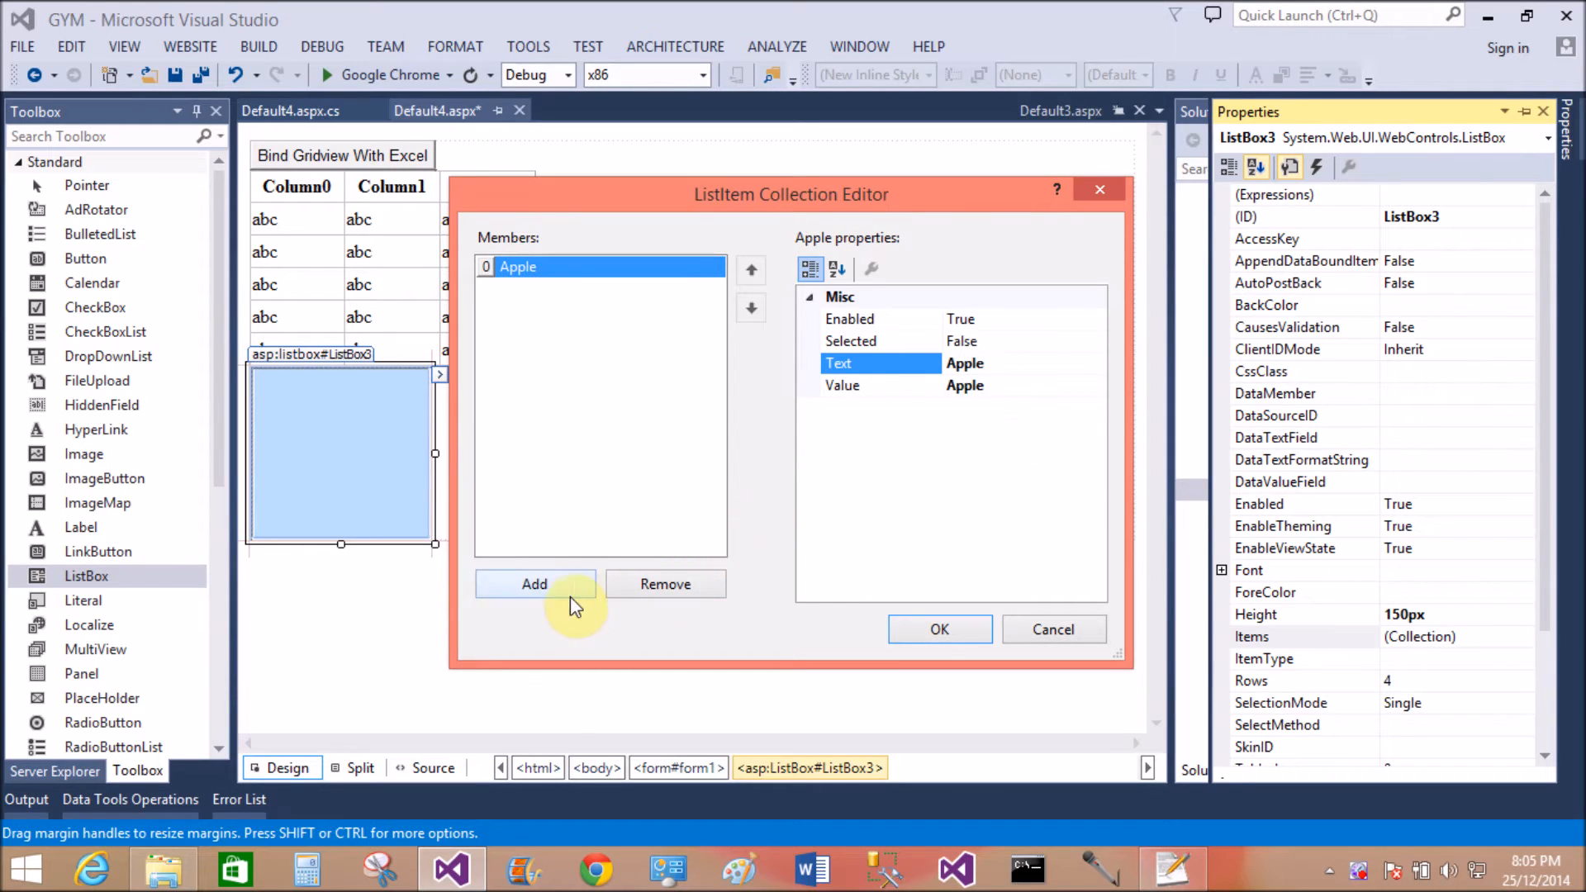
{"action": "left_click", "coordinate": [535, 584]}
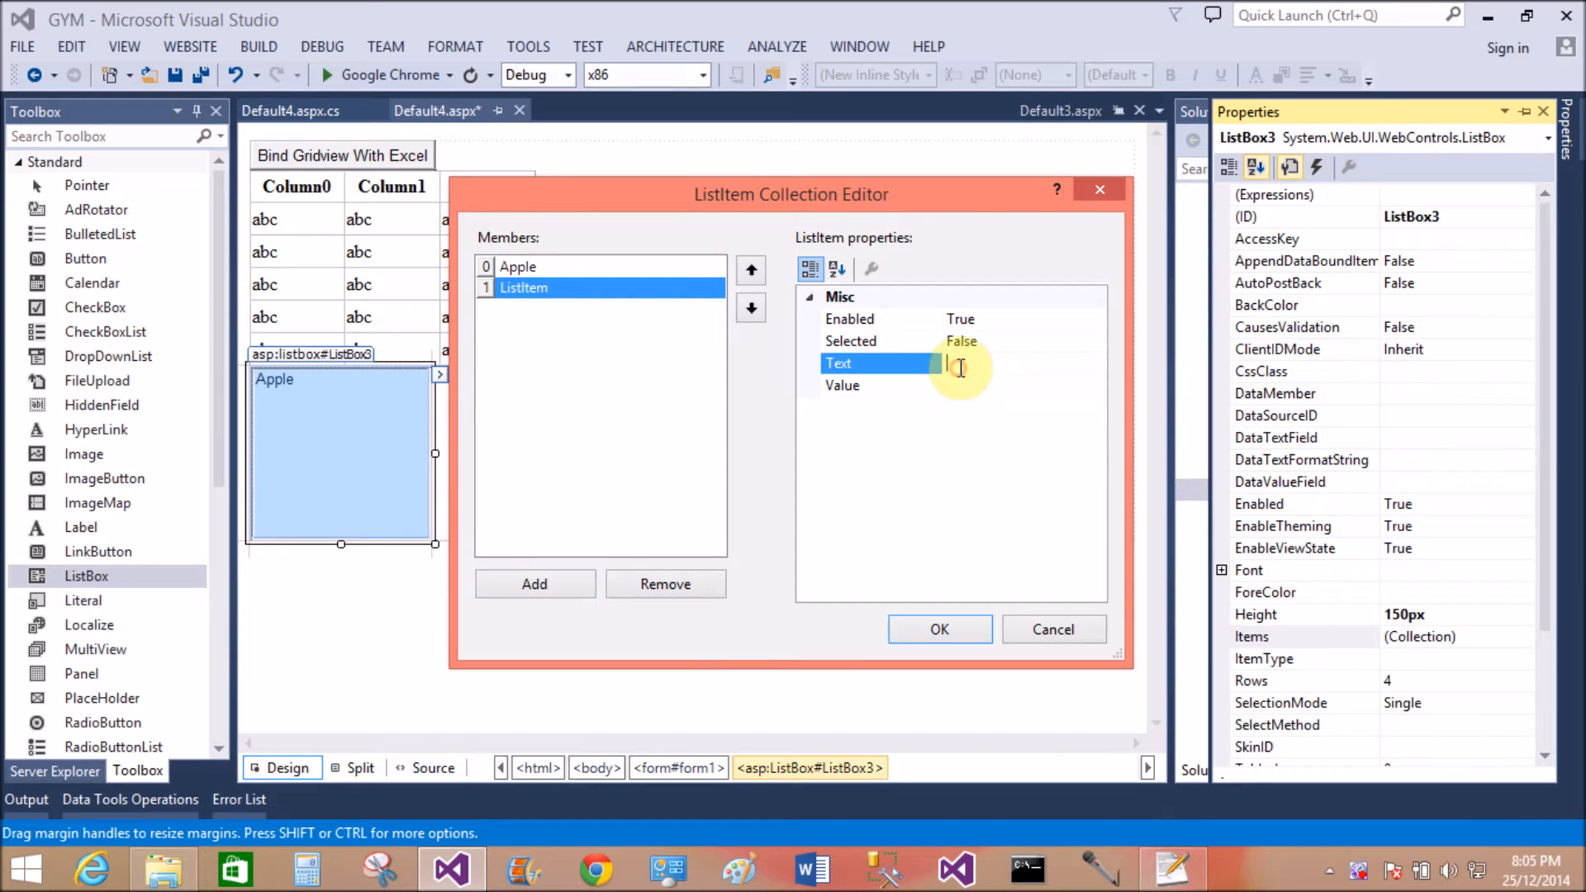
{"action": "type", "text": "Mango"}
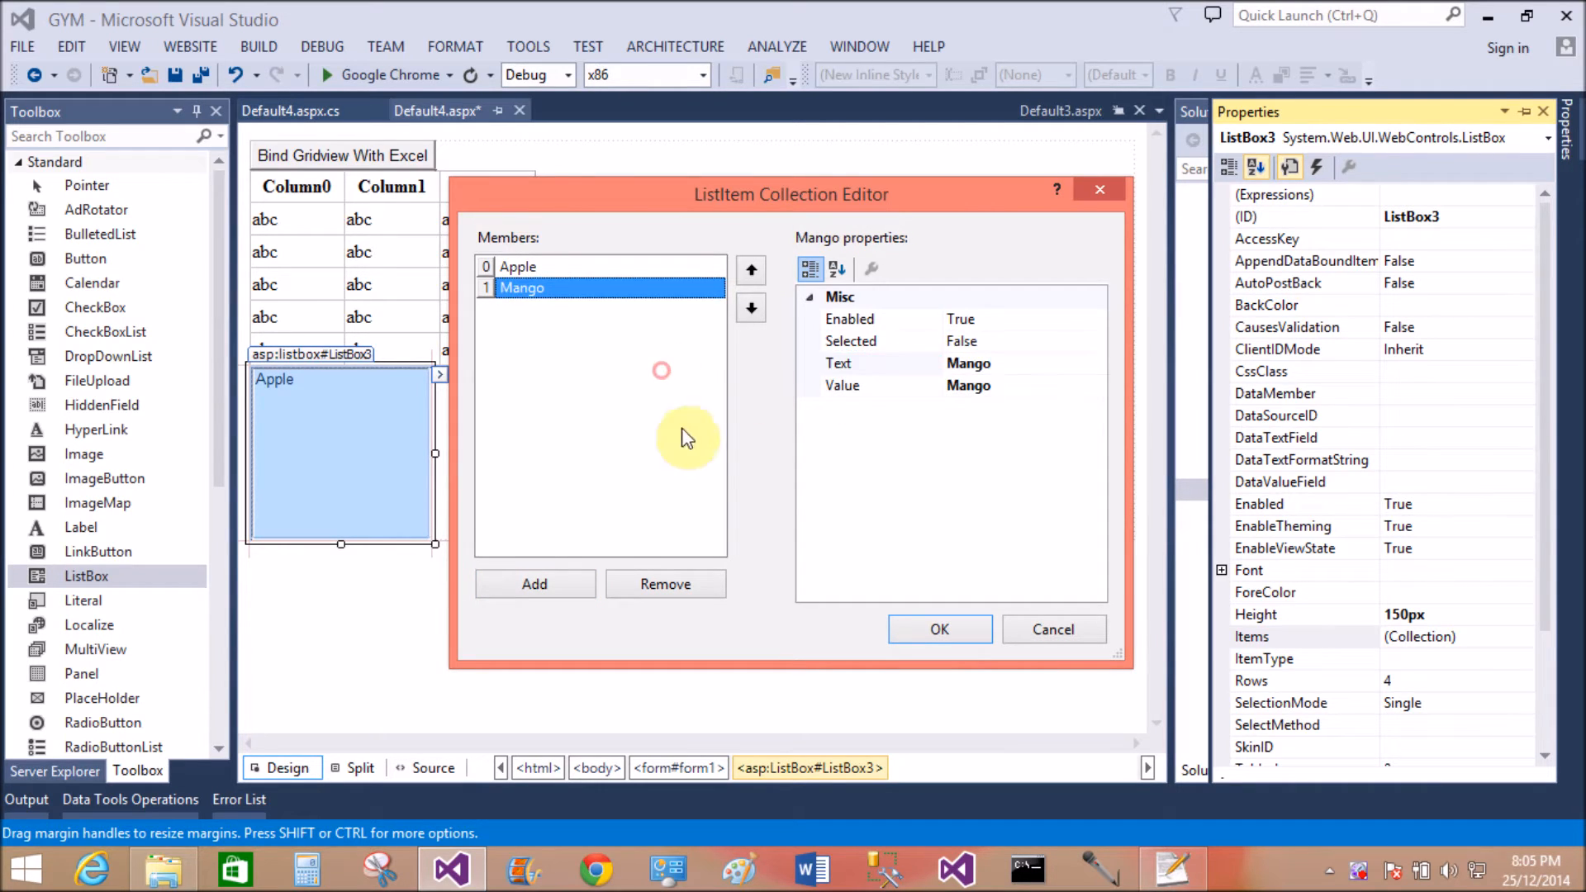
{"action": "left_click", "coordinate": [535, 584]}
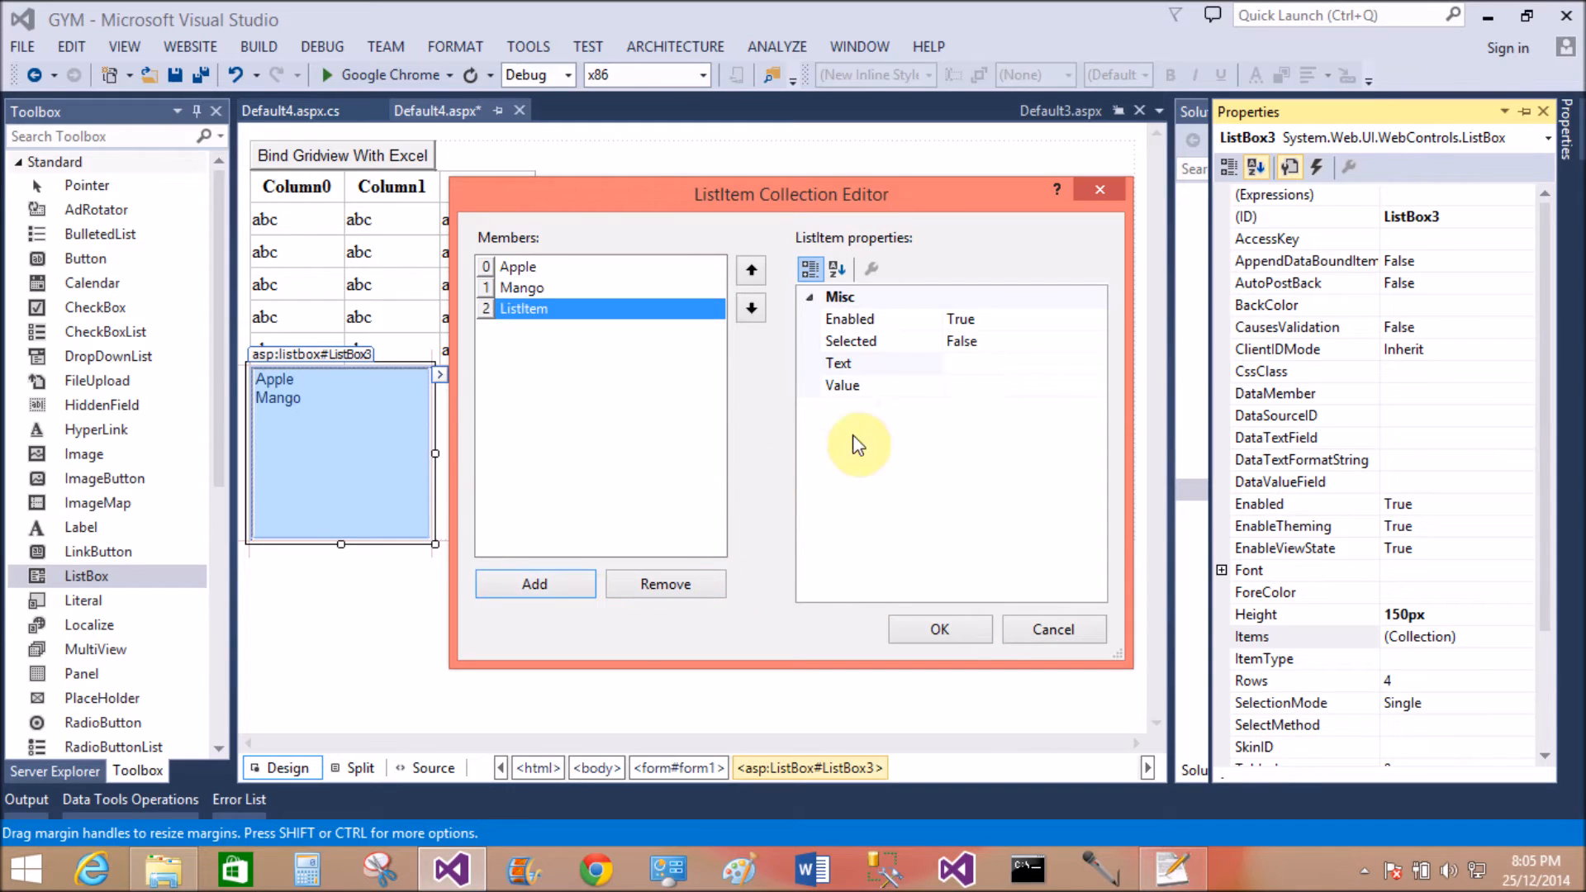
{"action": "type", "text": "Grapes"}
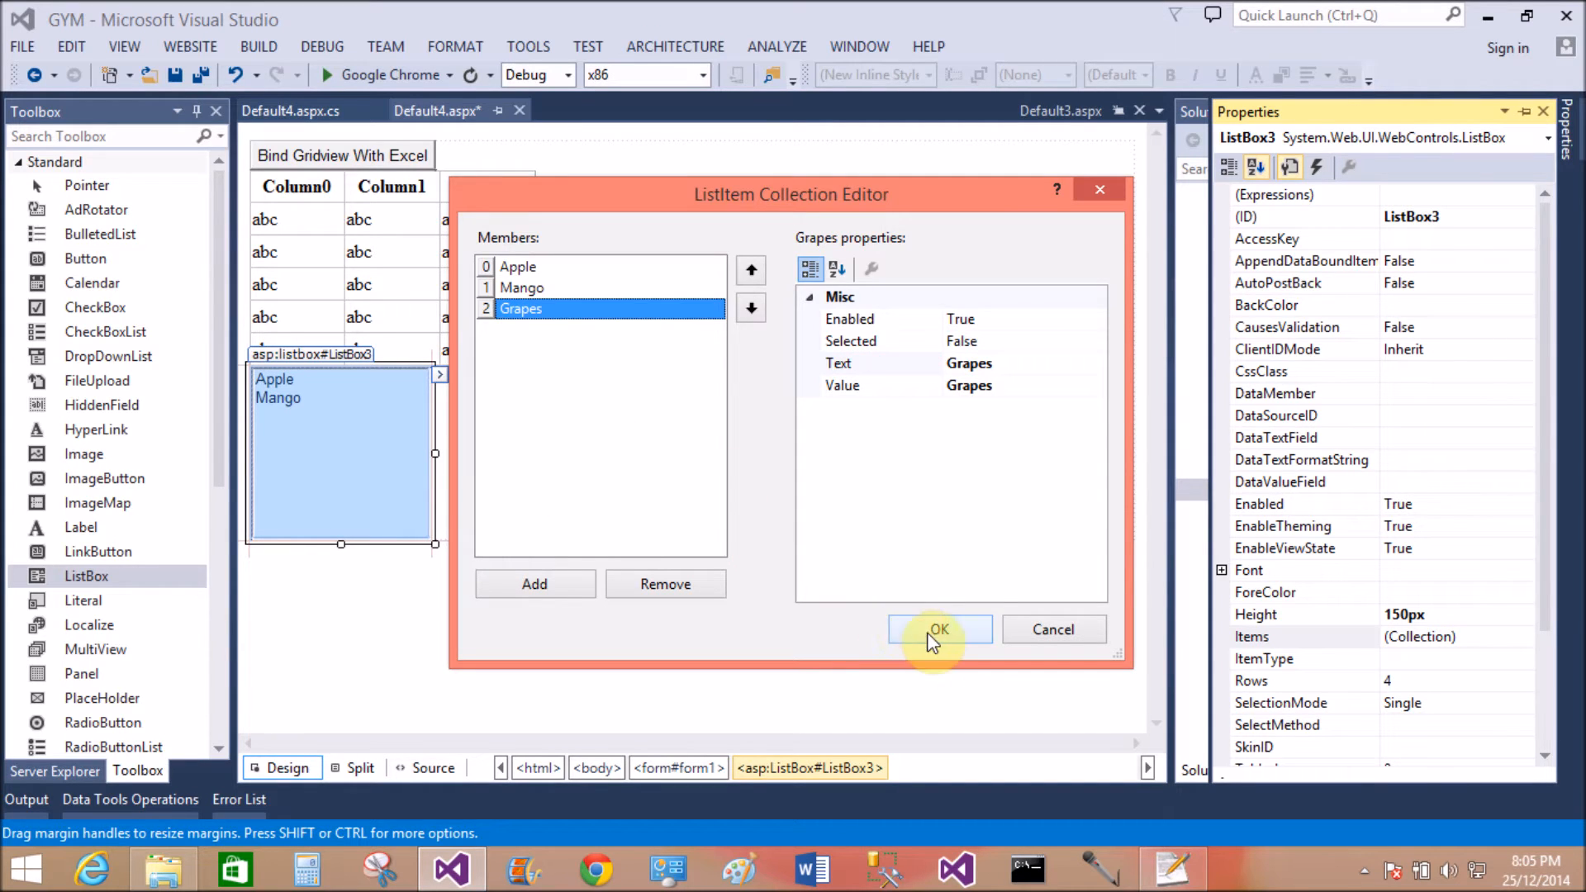
{"action": "left_click", "coordinate": [938, 630]}
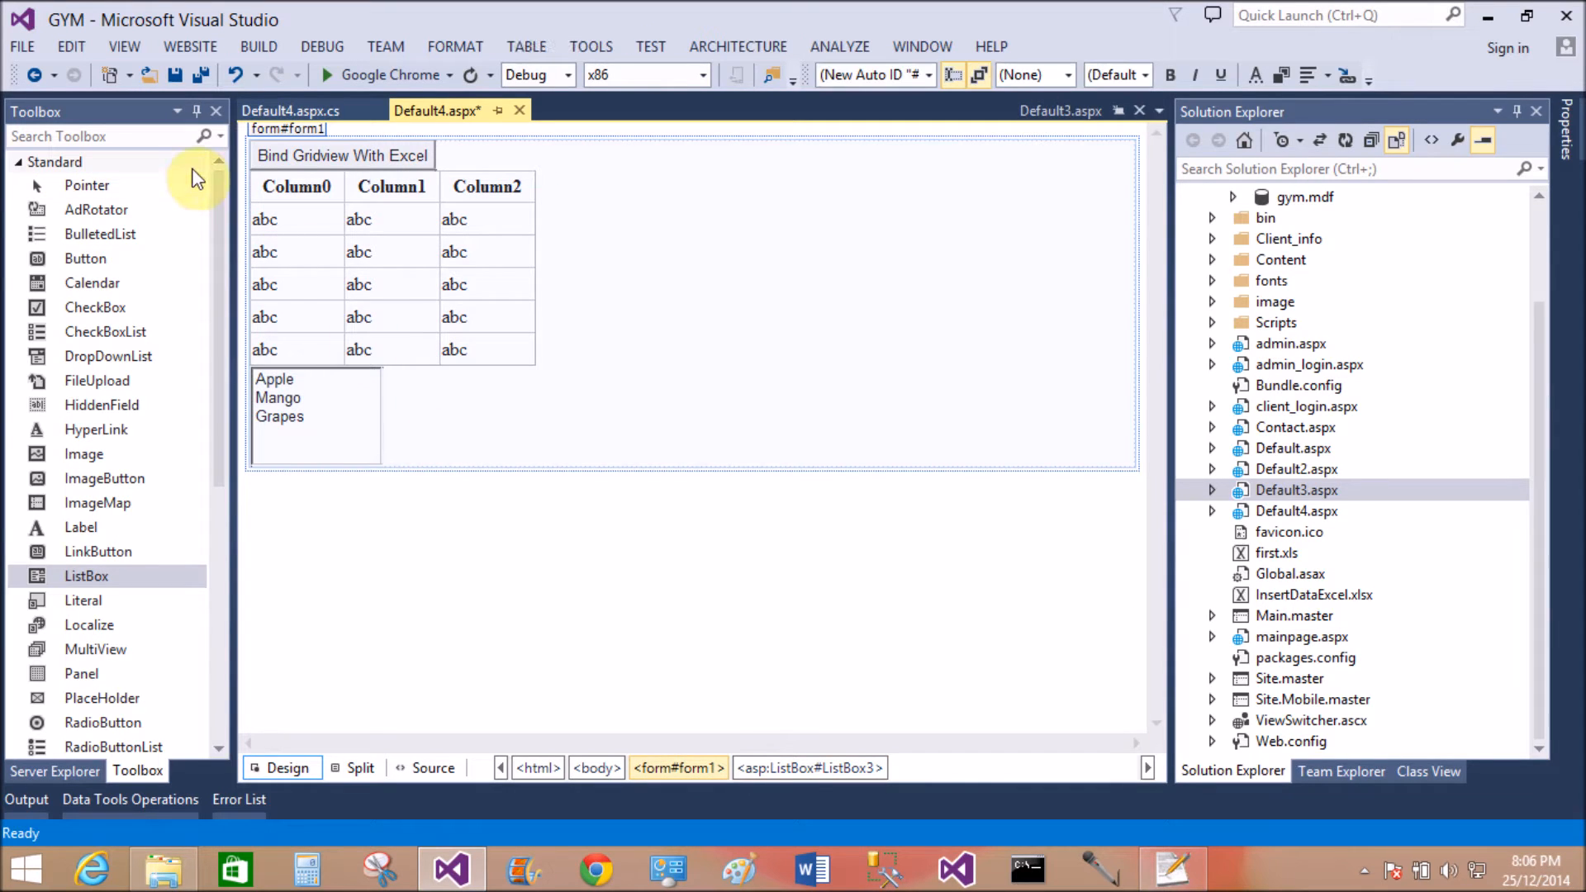
{"action": "mouse_move", "coordinate": [166, 76]}
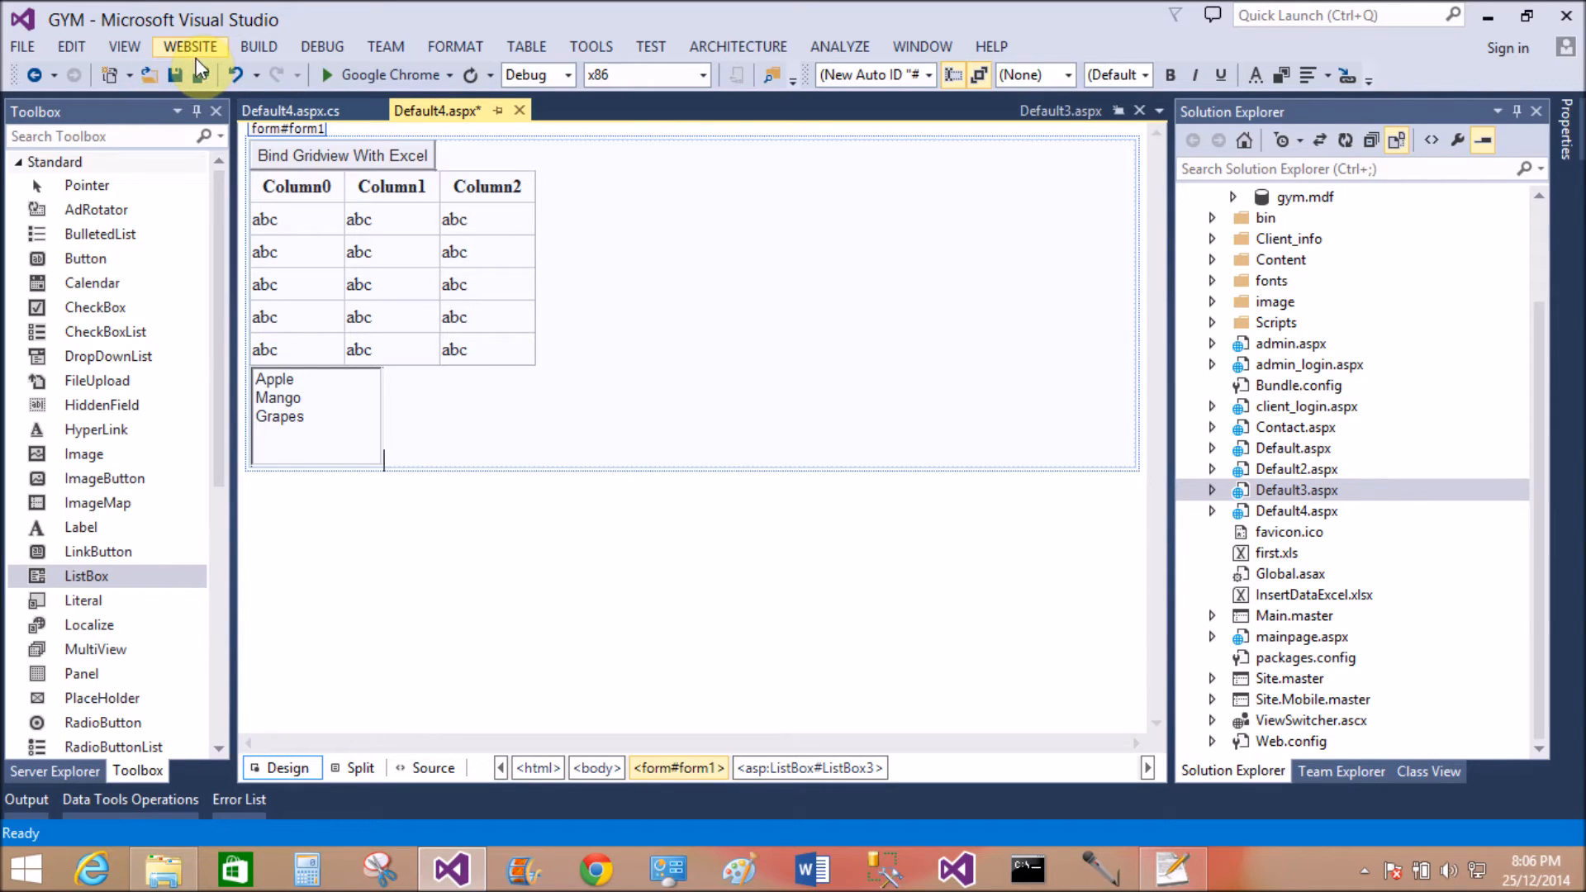
{"action": "mouse_move", "coordinate": [171, 74]}
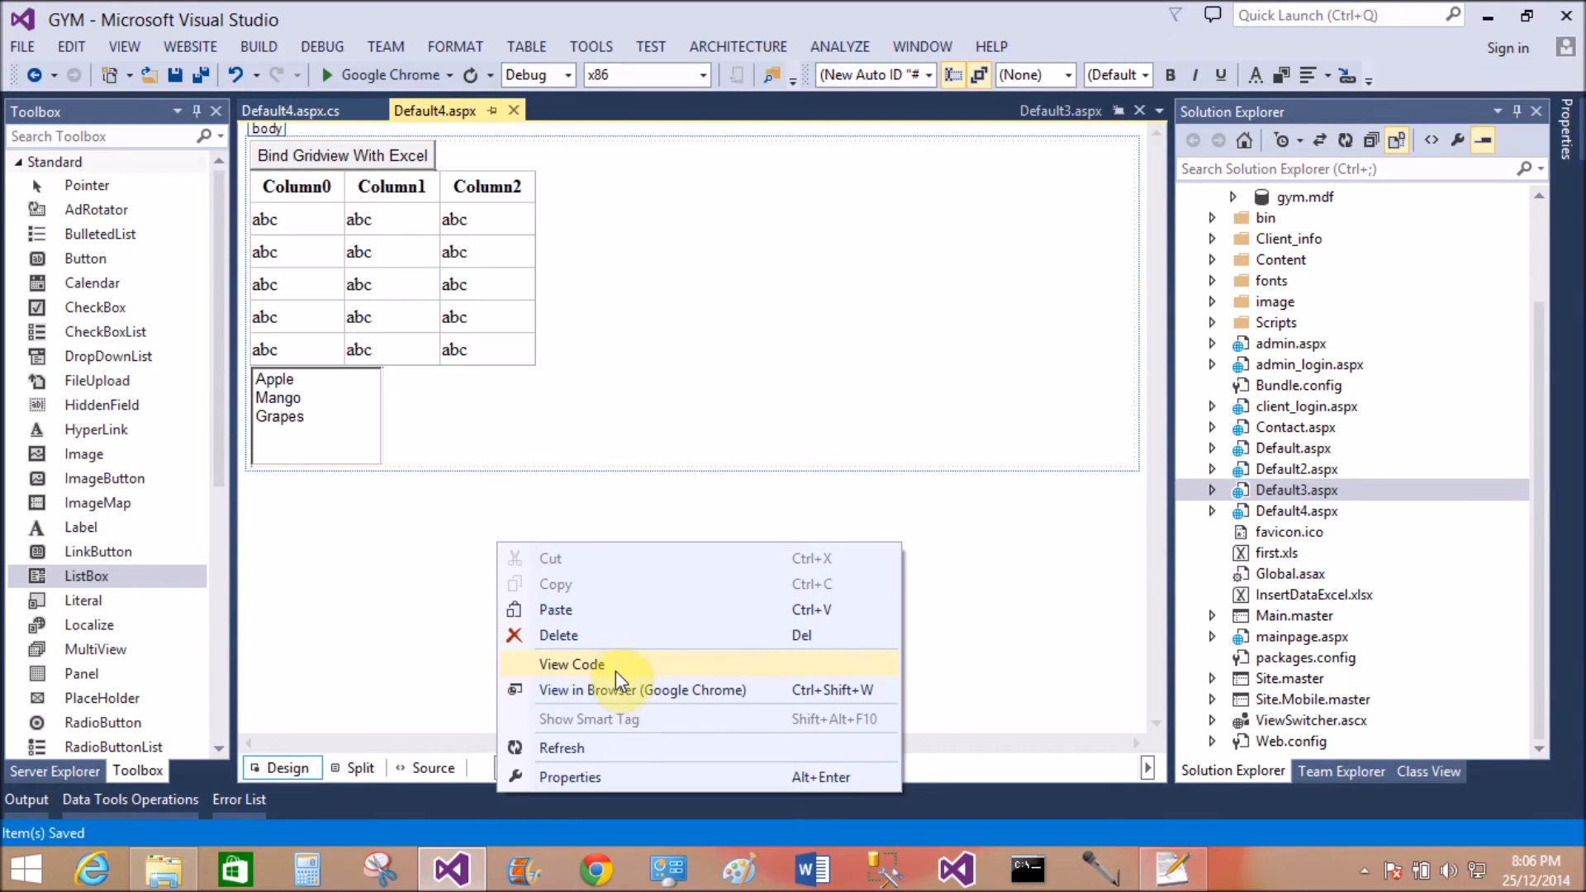
View Default4.aspx in Google Chrome
{"action": "left_click", "coordinate": [641, 689]}
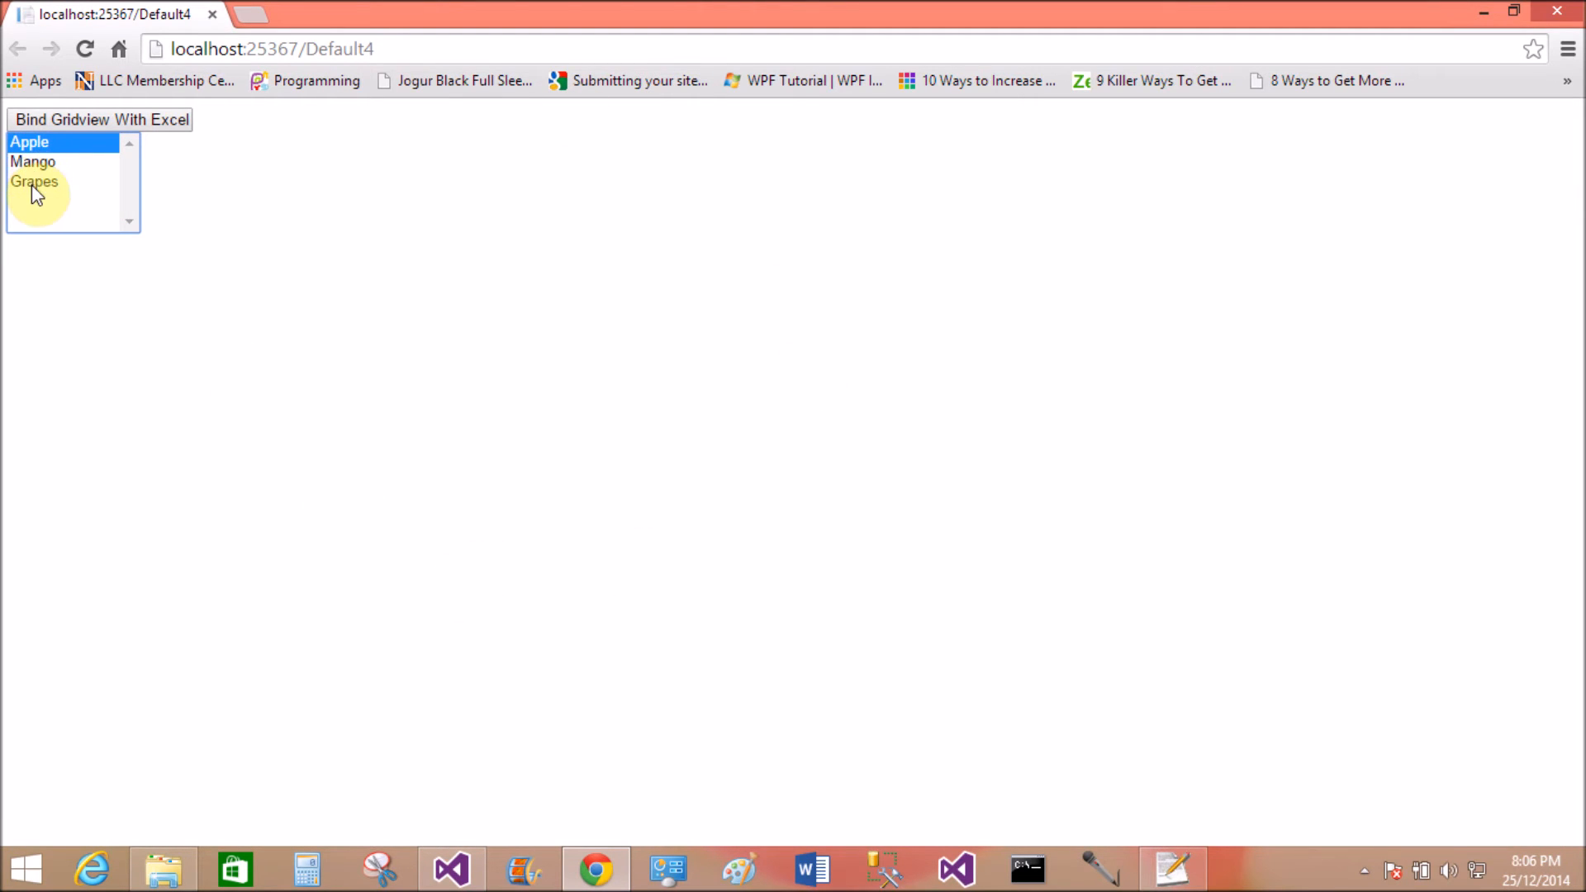
Select Grapes in the browser list, then minimize Chrome to return to Visual Studio
{"action": "left_click", "coordinate": [32, 162]}
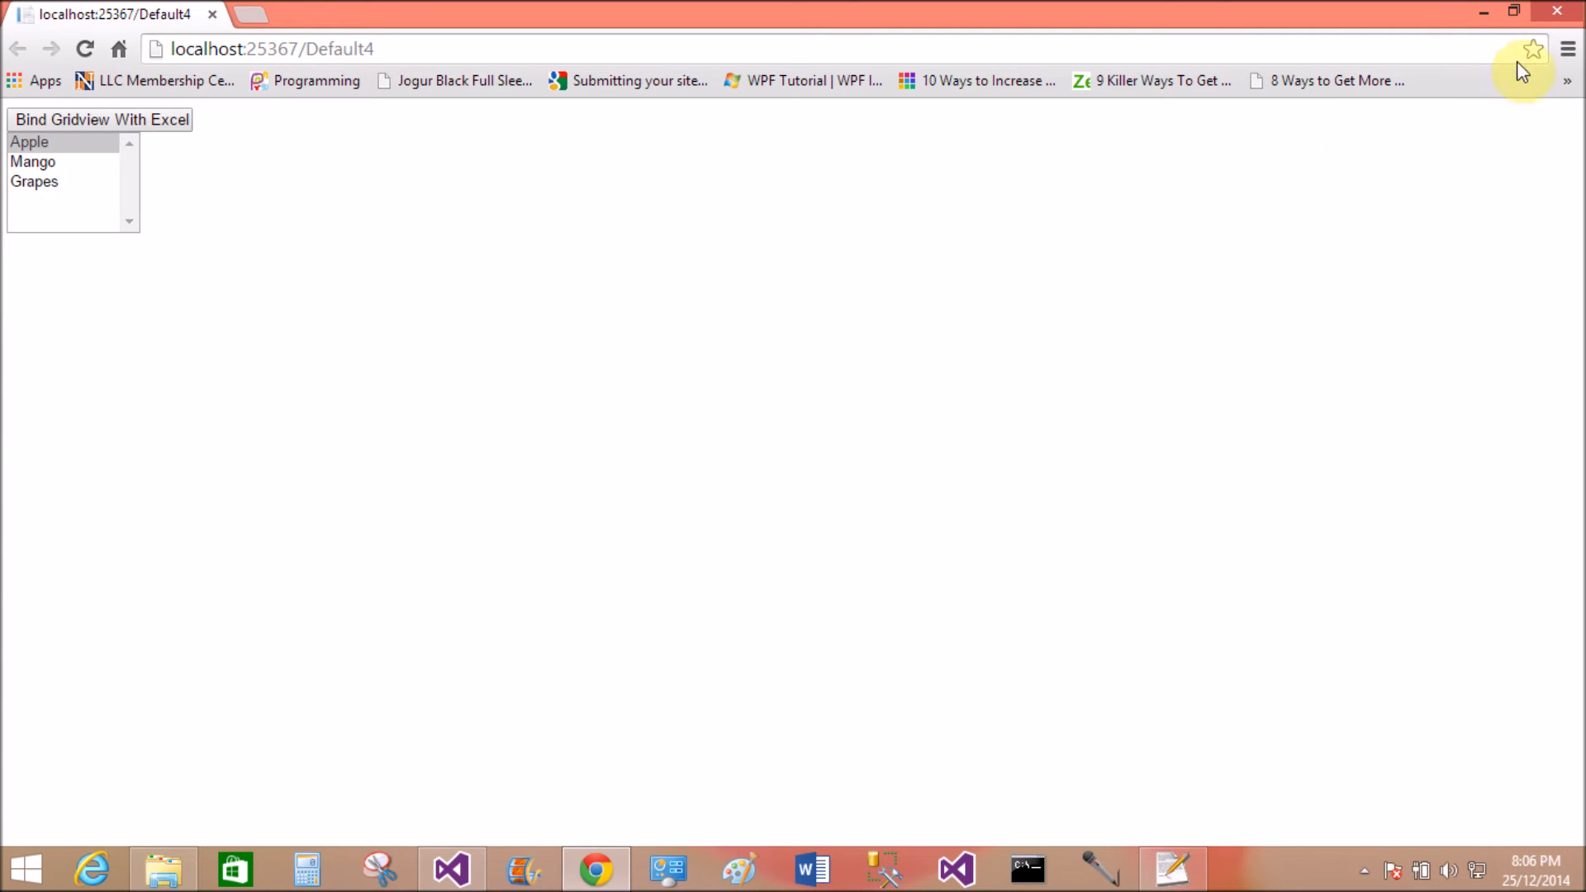
{"action": "left_click", "coordinate": [451, 868]}
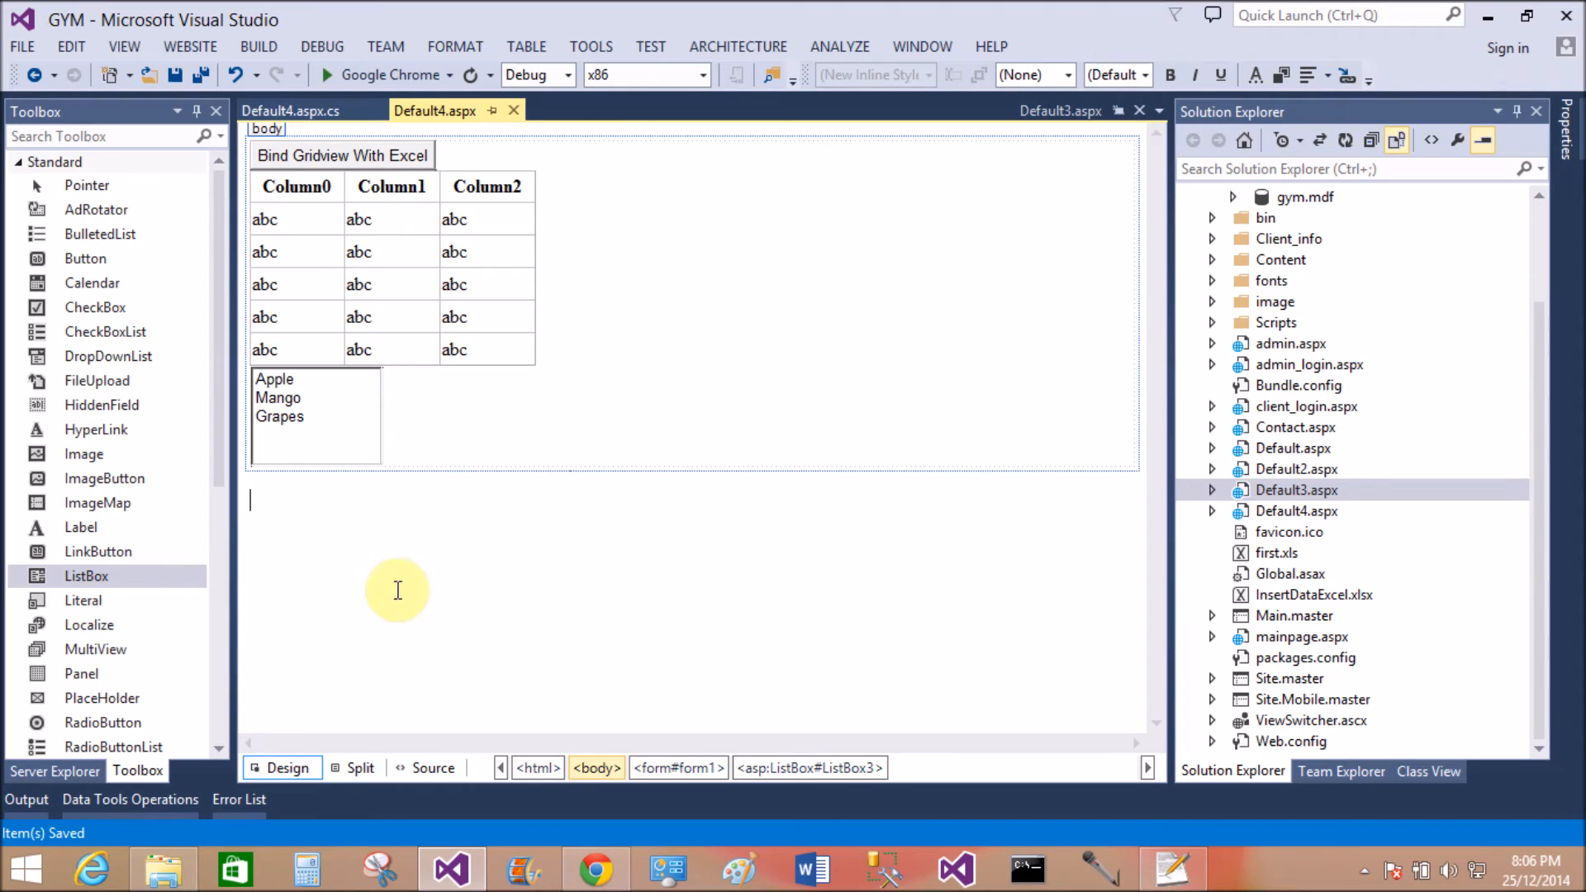
Set the ListBox SelectionMode property to Multiple and save the page
{"action": "right_click", "coordinate": [315, 415]}
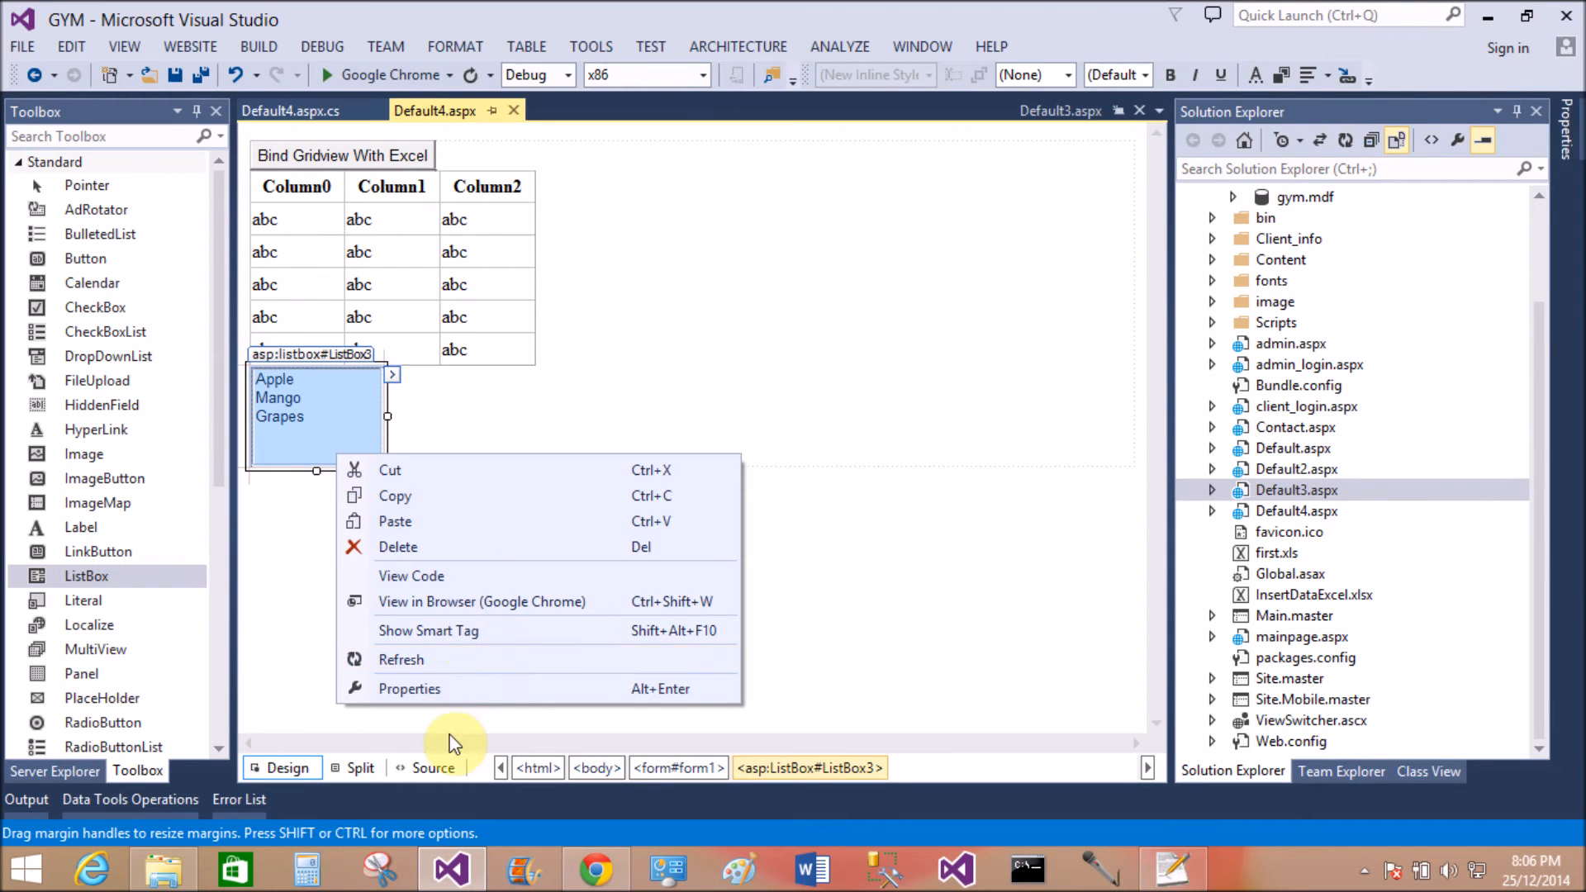
{"action": "left_click", "coordinate": [409, 689]}
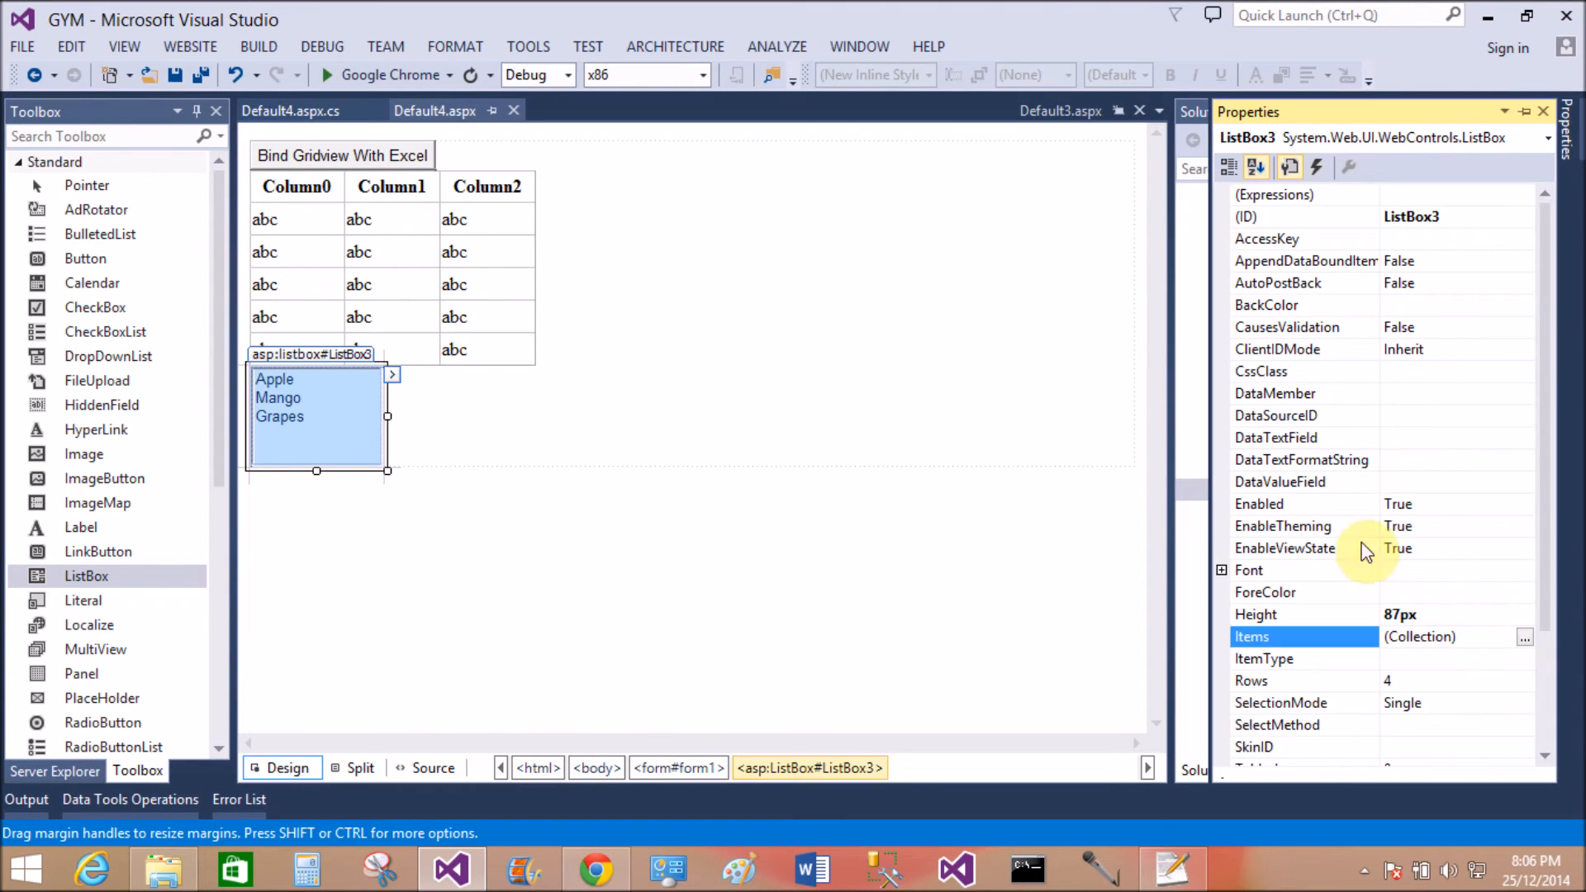
{"action": "scroll", "scroll_direction": "down", "scroll_amount": 3}
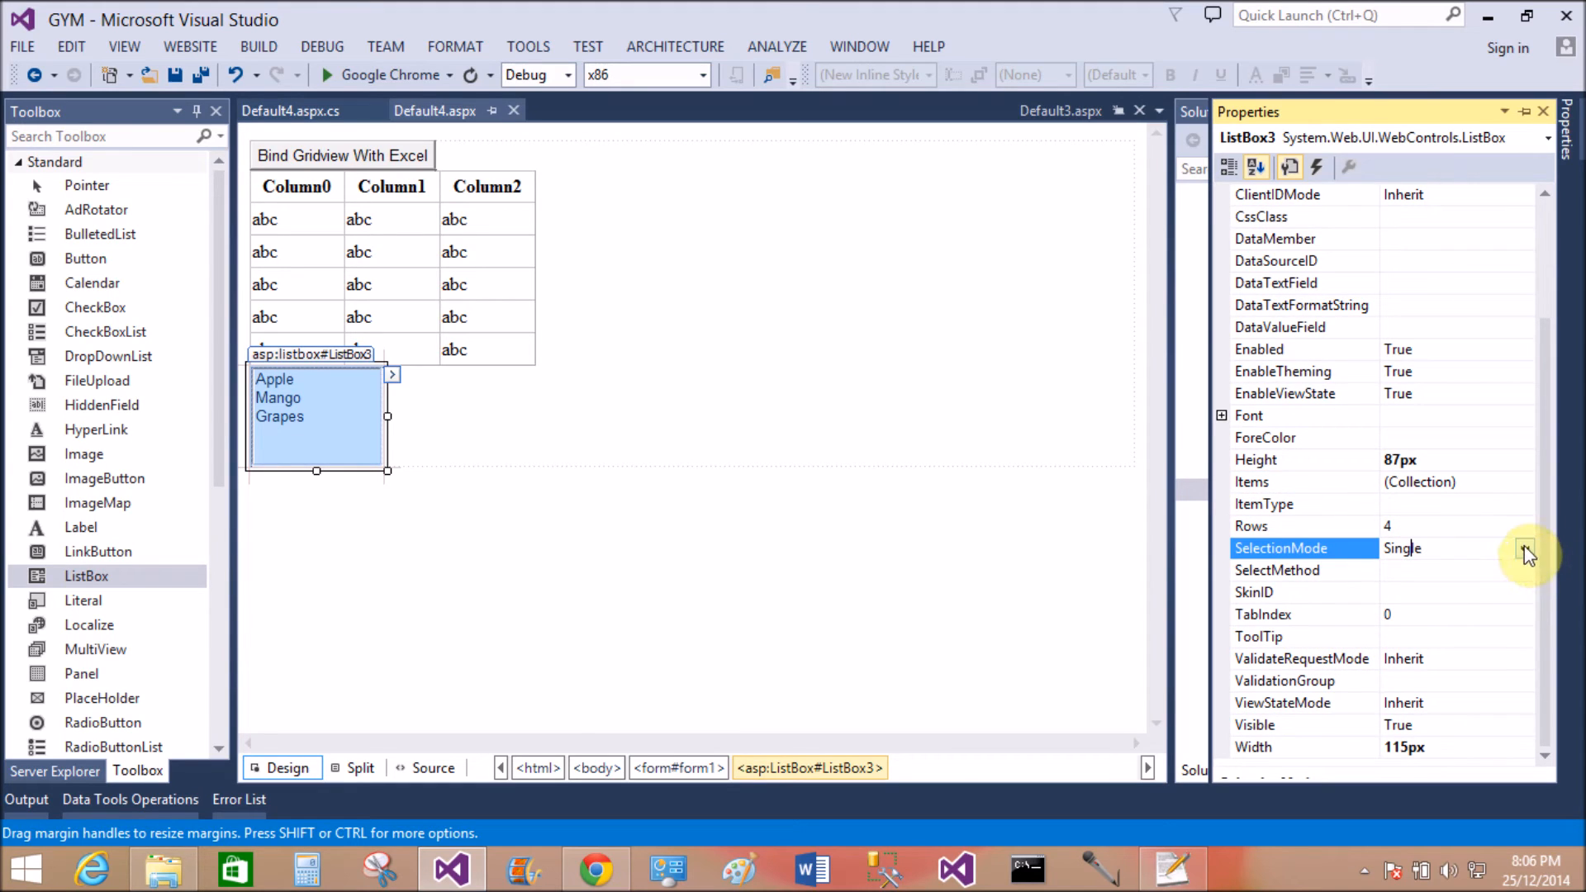
{"action": "left_click", "coordinate": [1525, 547]}
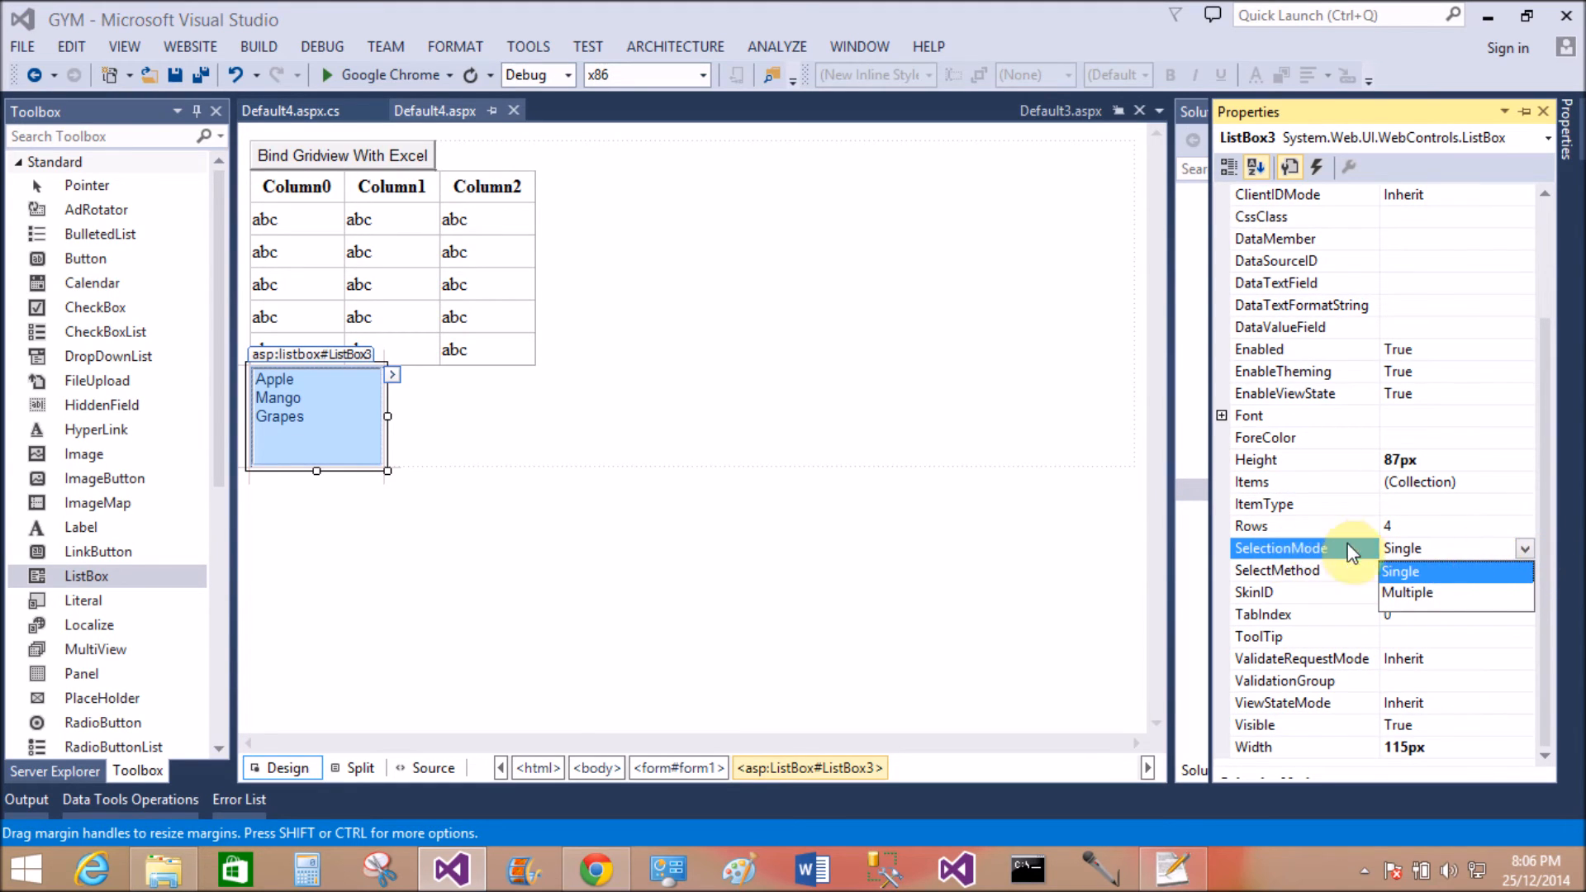
{"action": "left_click", "coordinate": [1407, 592]}
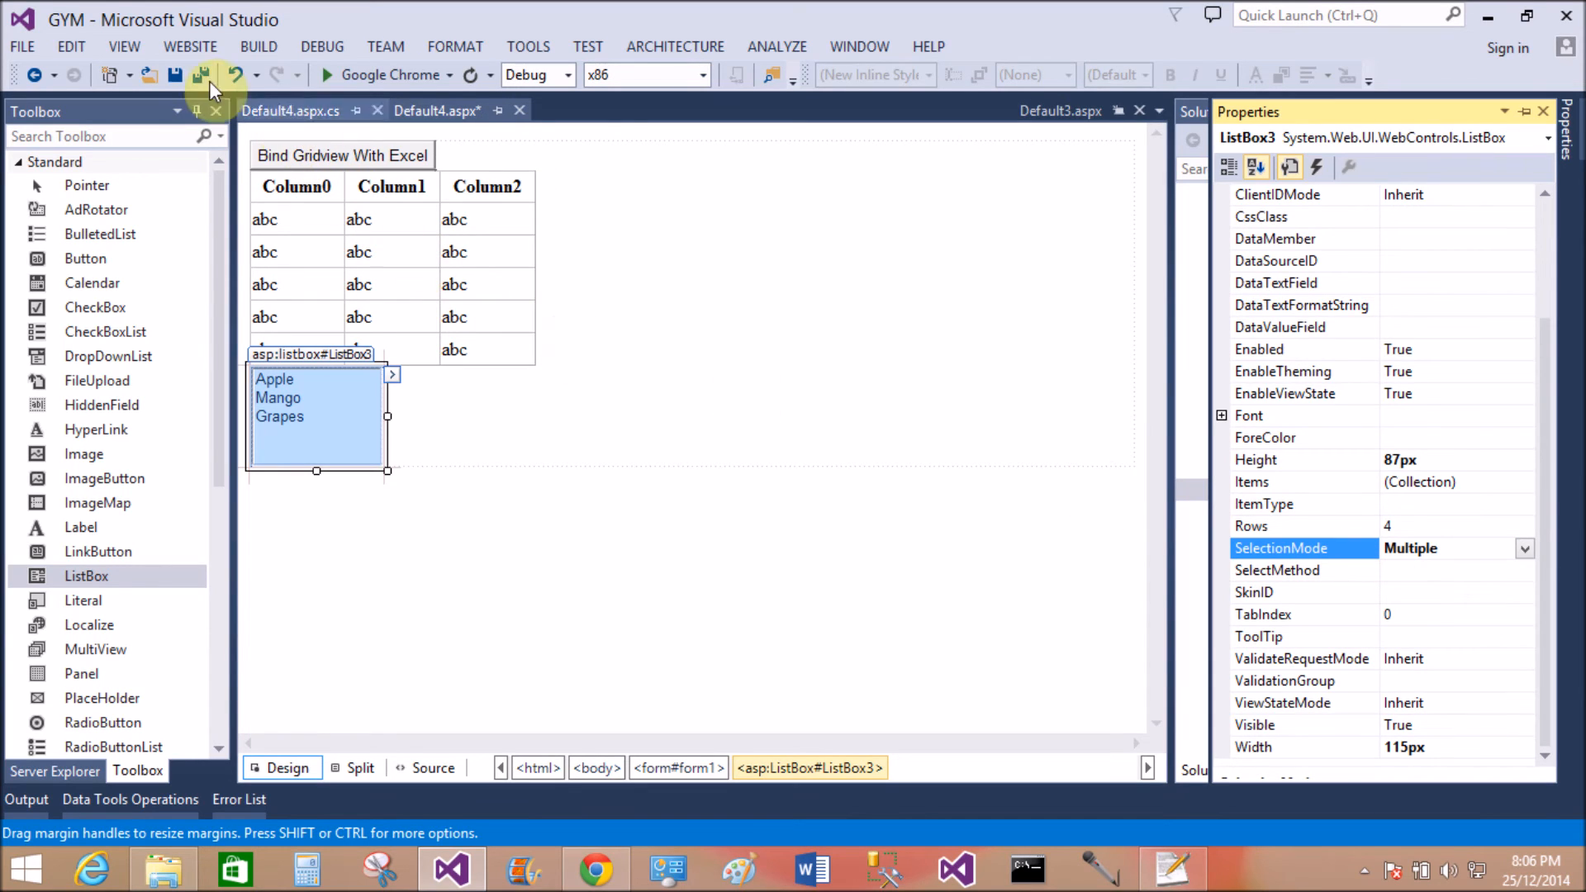
{"action": "left_click", "coordinate": [202, 73]}
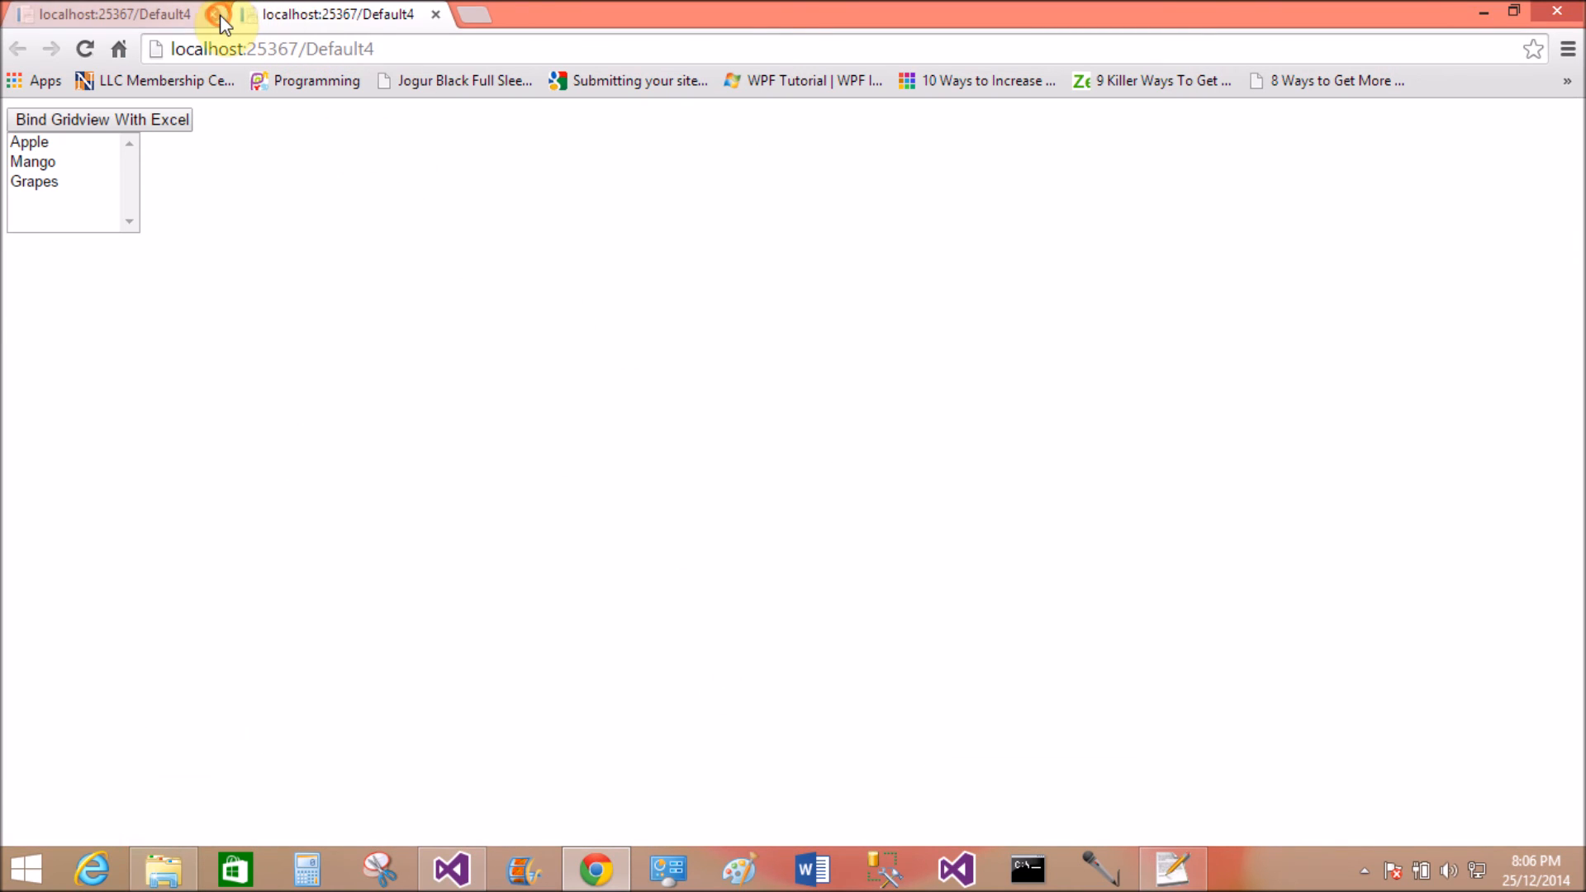
Close the older localhost tab in Chrome
{"action": "left_click", "coordinate": [28, 141]}
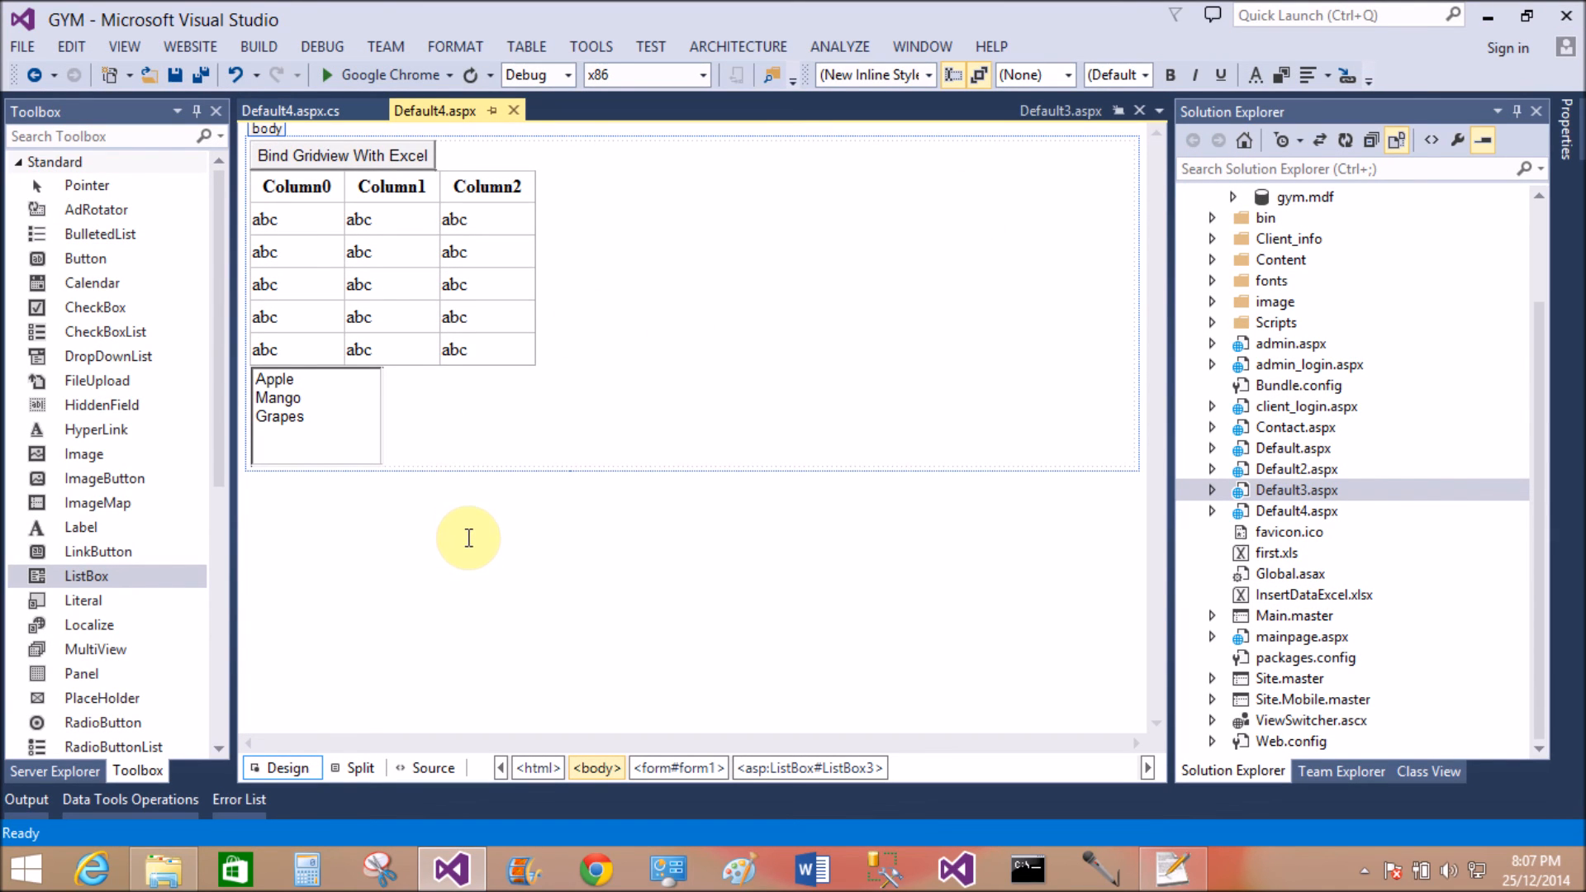
{"action": "mouse_move", "coordinate": [461, 510]}
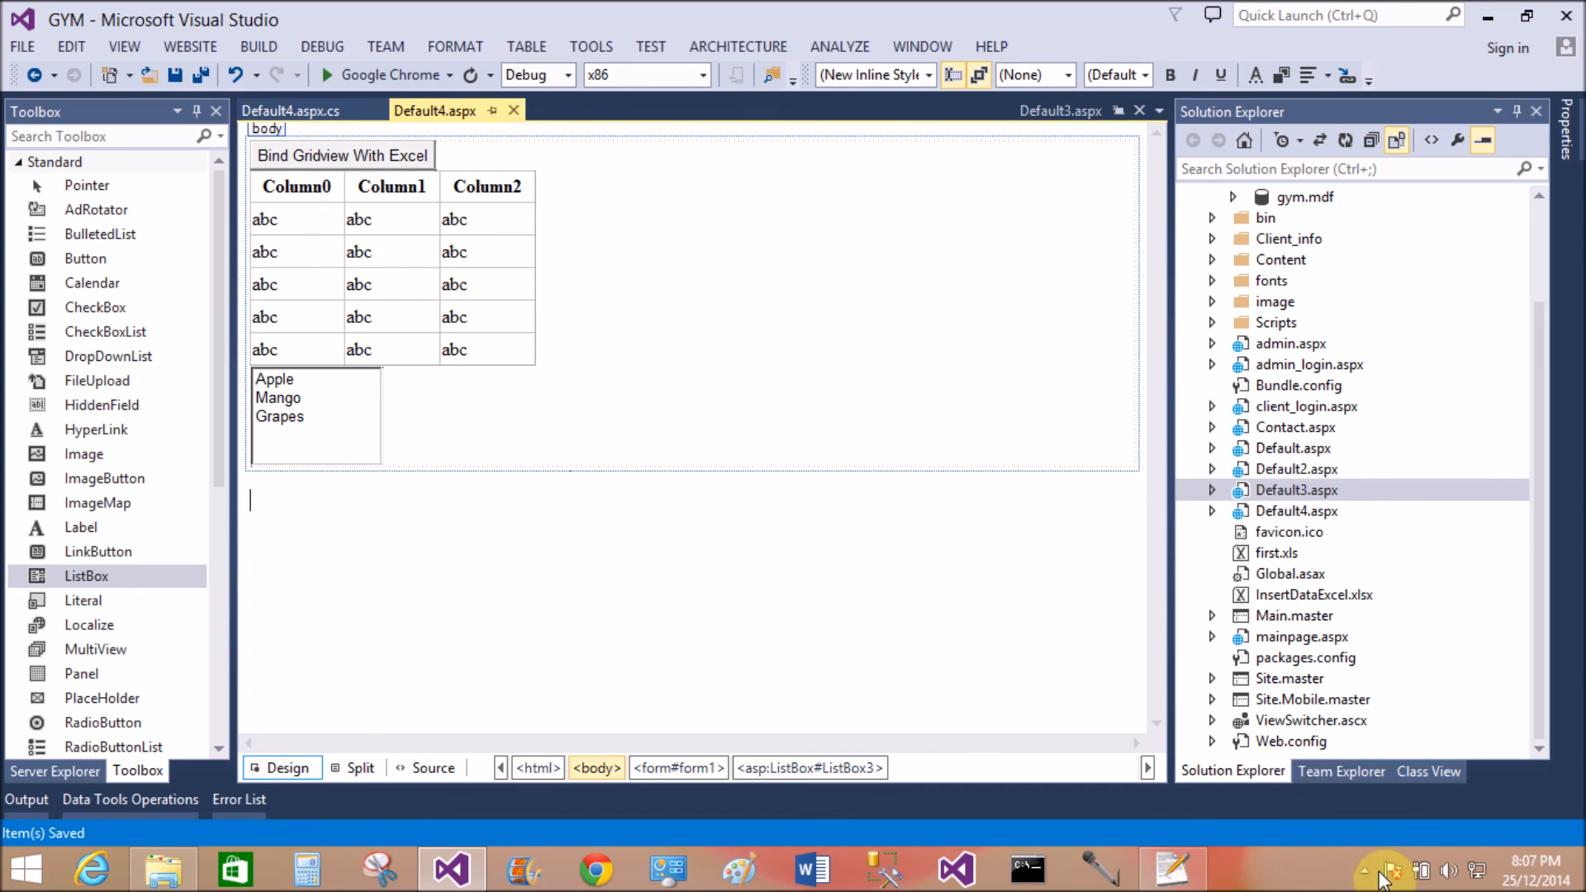
Expand the taskbar's hidden notification-area icons
{"action": "left_click", "coordinate": [1364, 870]}
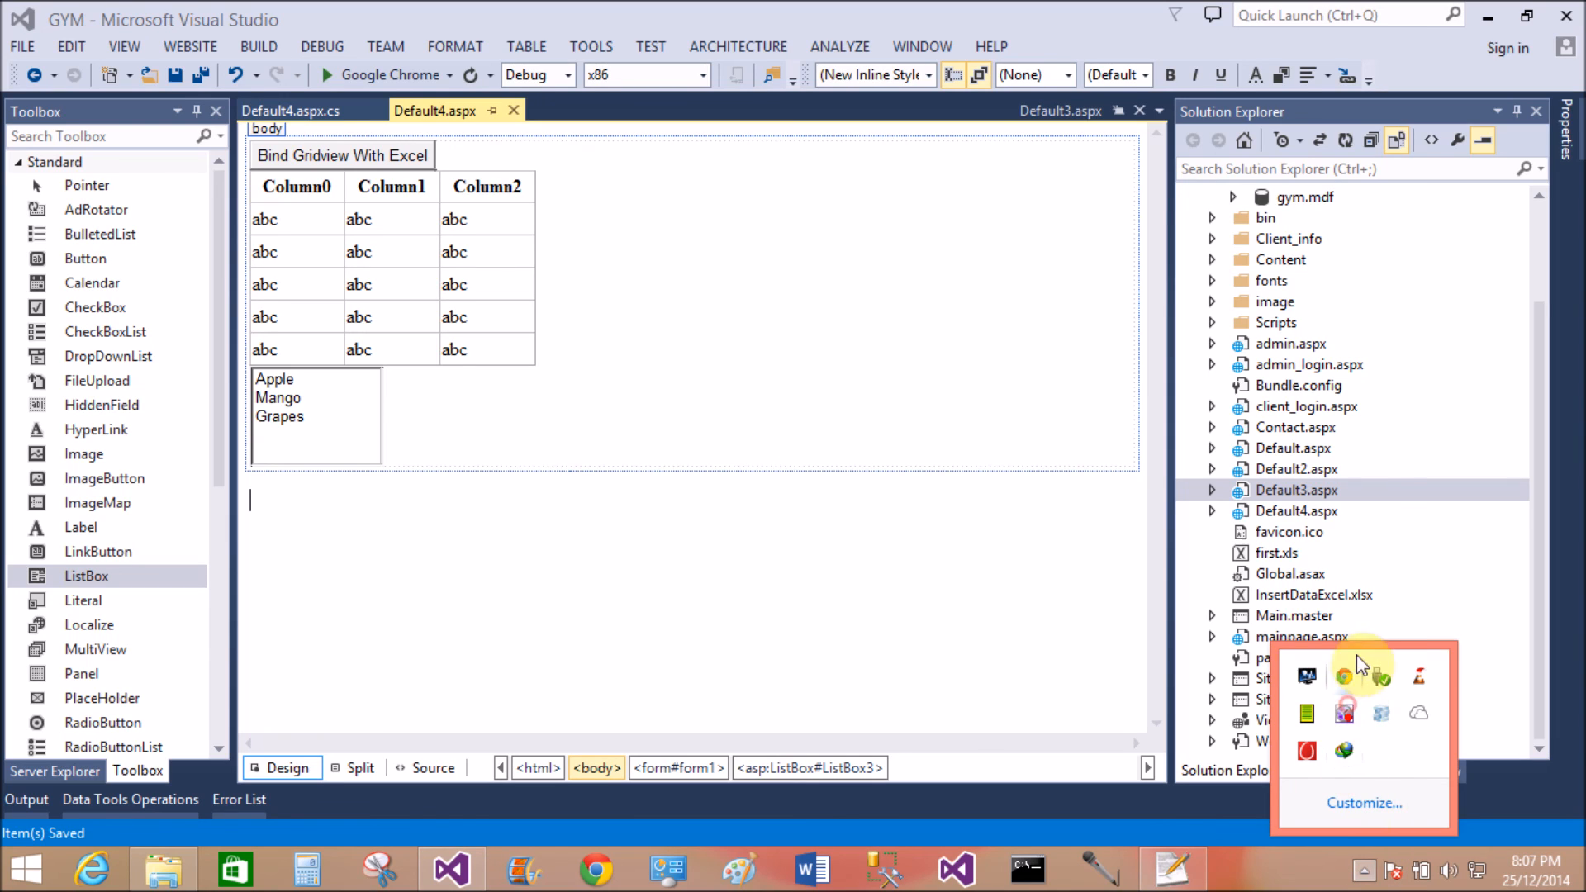